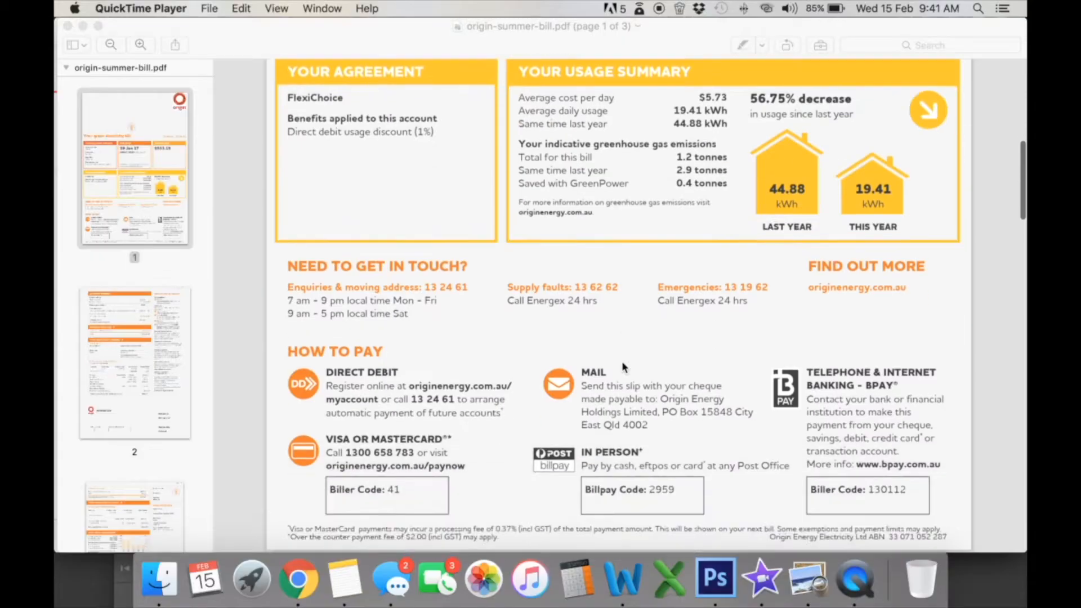
# Scroll the electricity bill down to page 3's Total Solar Feed-in Credit.
pyautogui.scroll(-3)
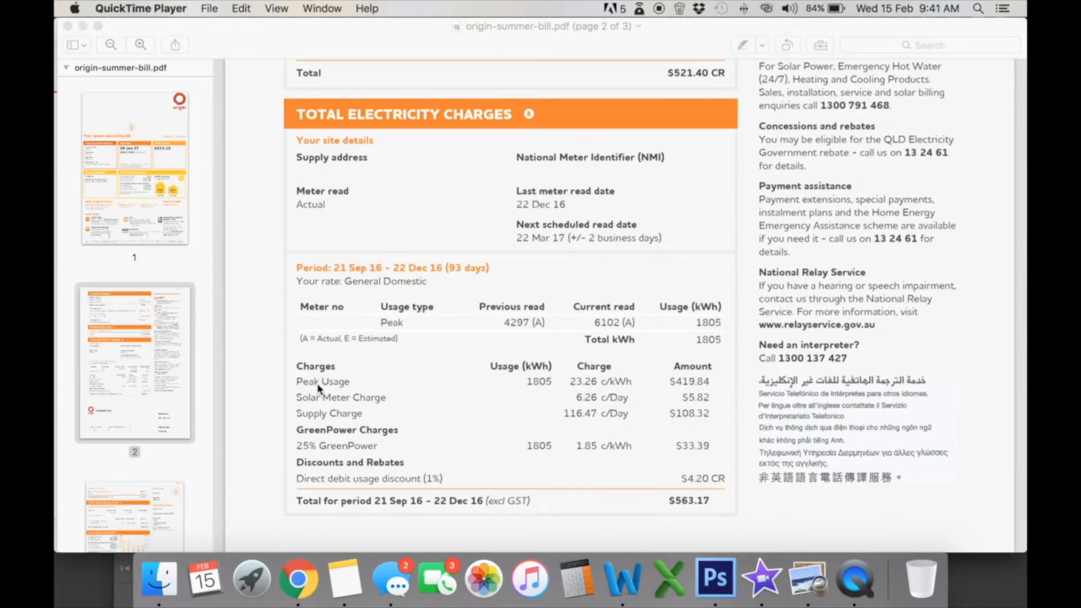
pyautogui.moveTo(572, 392)
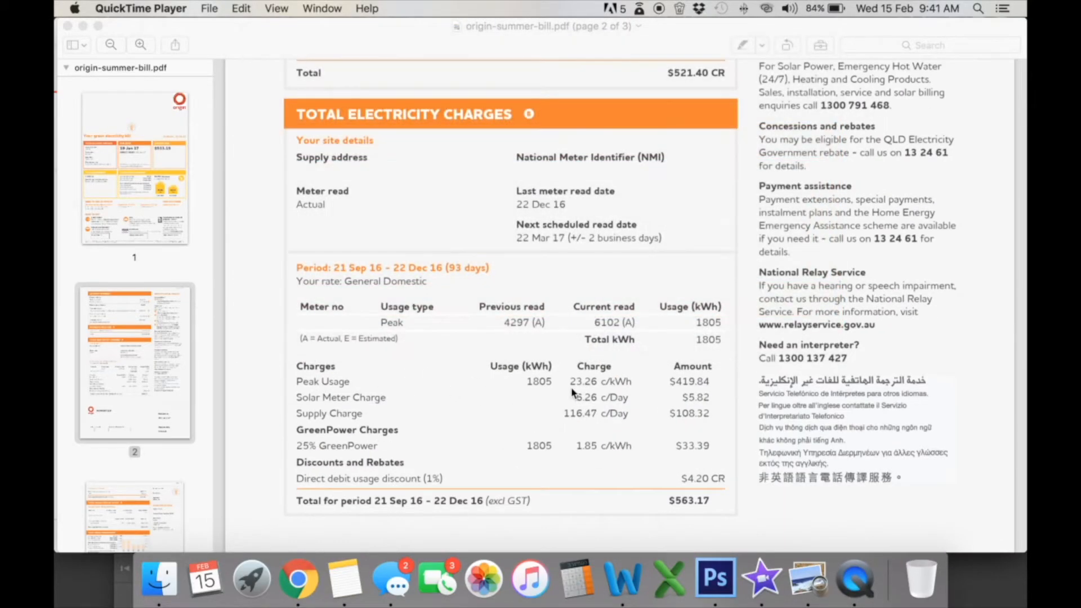
pyautogui.scroll(-3)
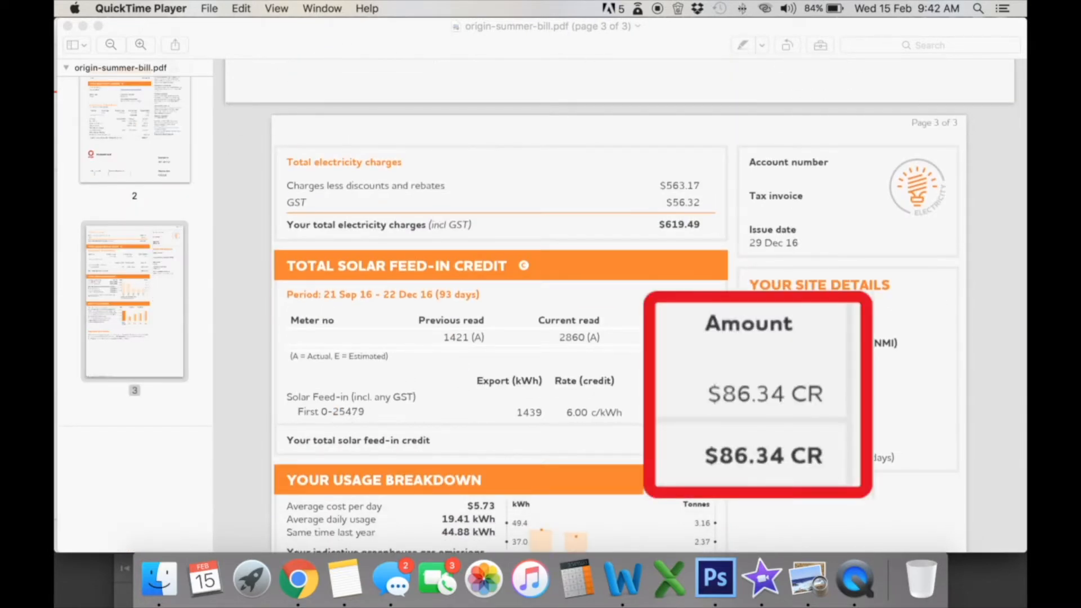
pyautogui.scroll(-3)
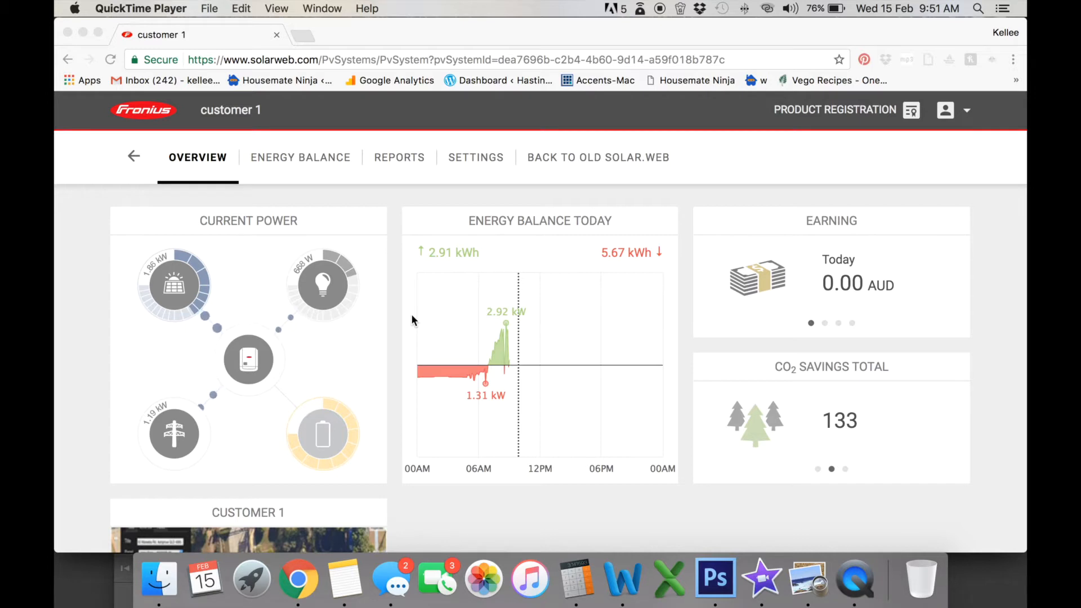
pyautogui.moveTo(481, 163)
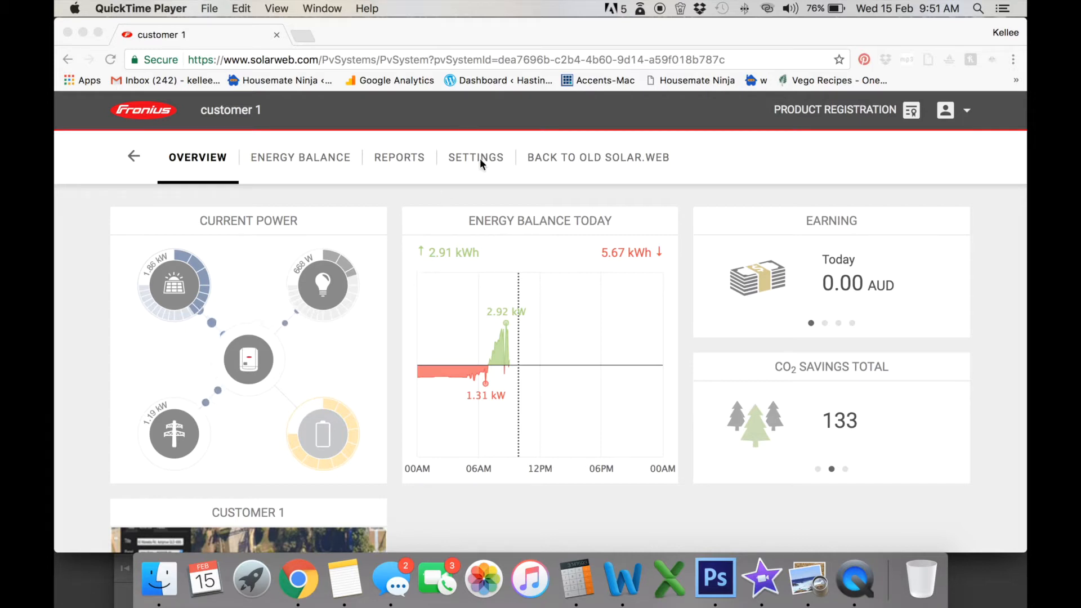
# Show the tariff settings listing the 0.256 AUD/kWh reference and 0.060 AUD/kWh feed-in tariffs.
pyautogui.click(475, 157)
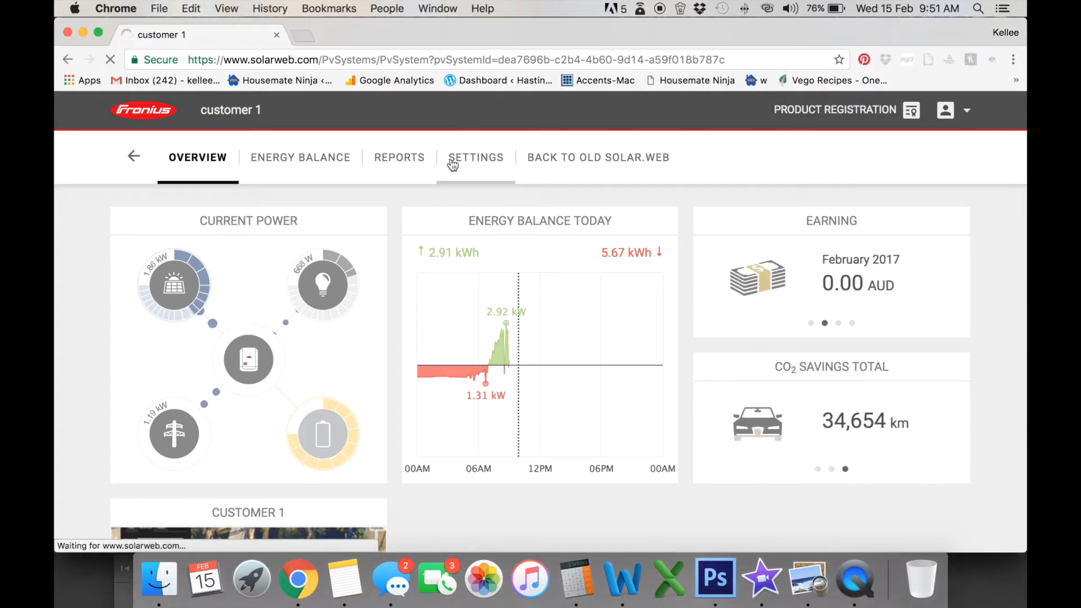
pyautogui.click(475, 158)
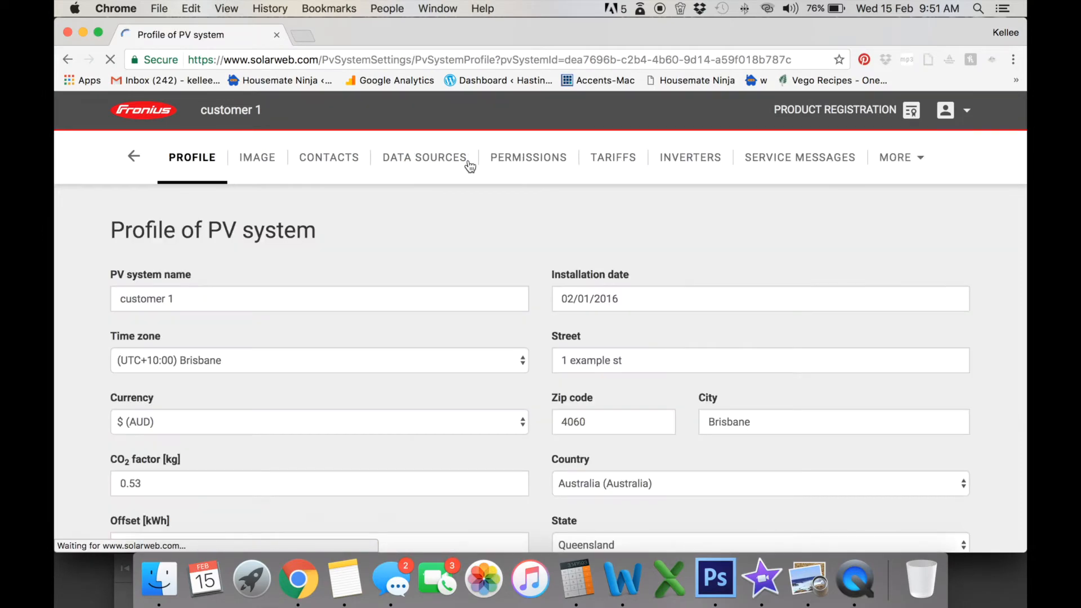
pyautogui.click(612, 158)
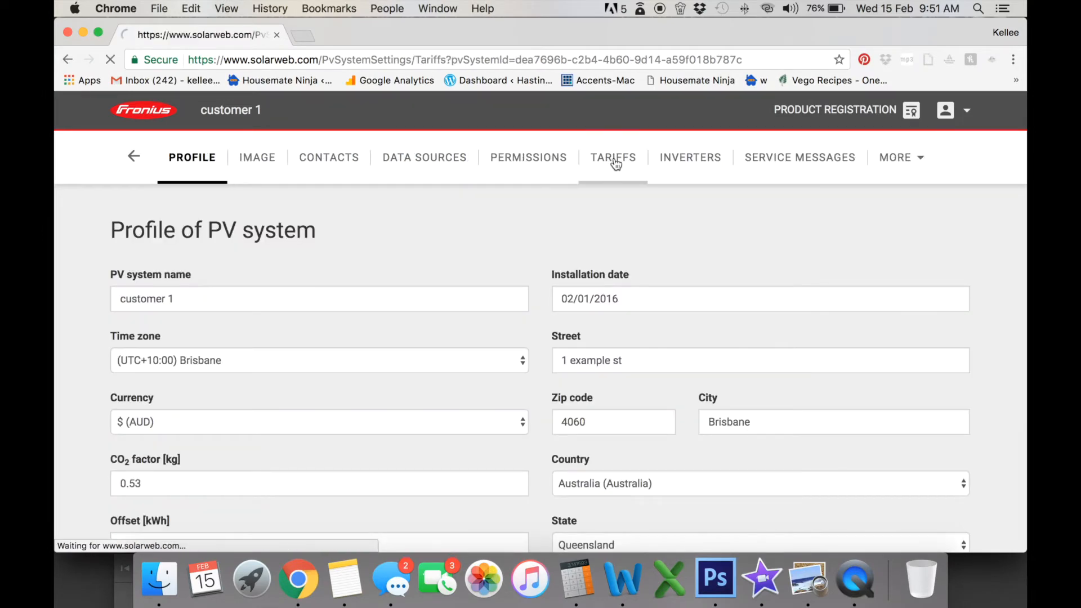
pyautogui.click(613, 158)
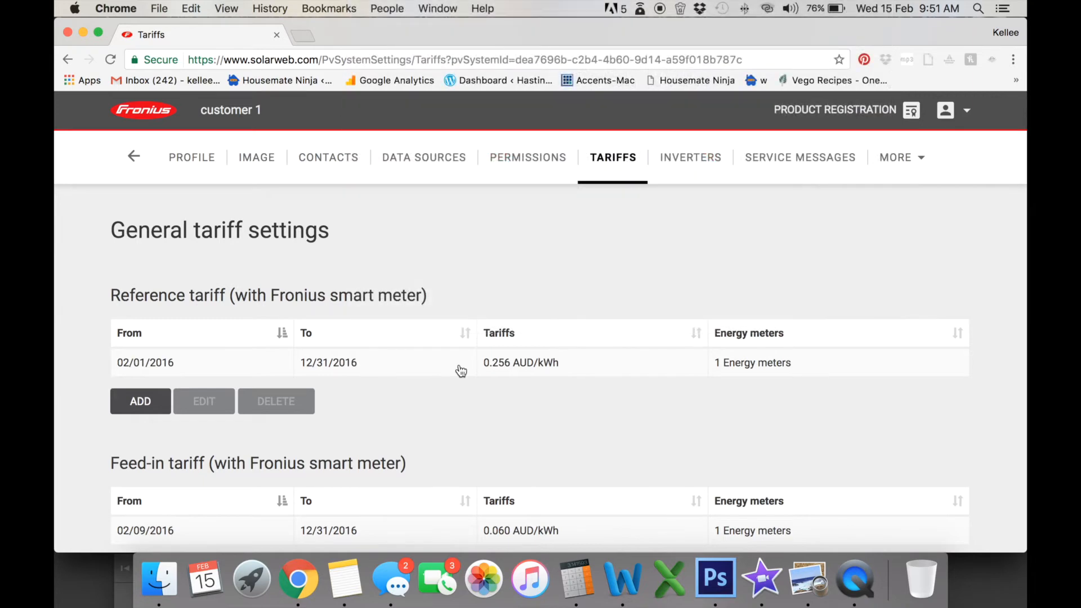
pyautogui.moveTo(488, 367)
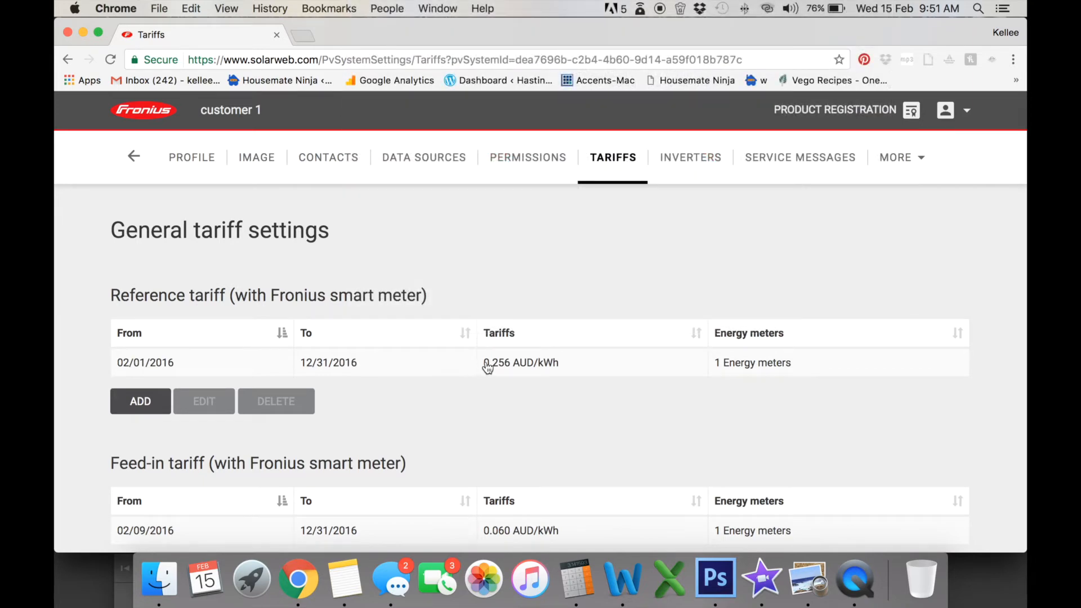
pyautogui.moveTo(484, 377)
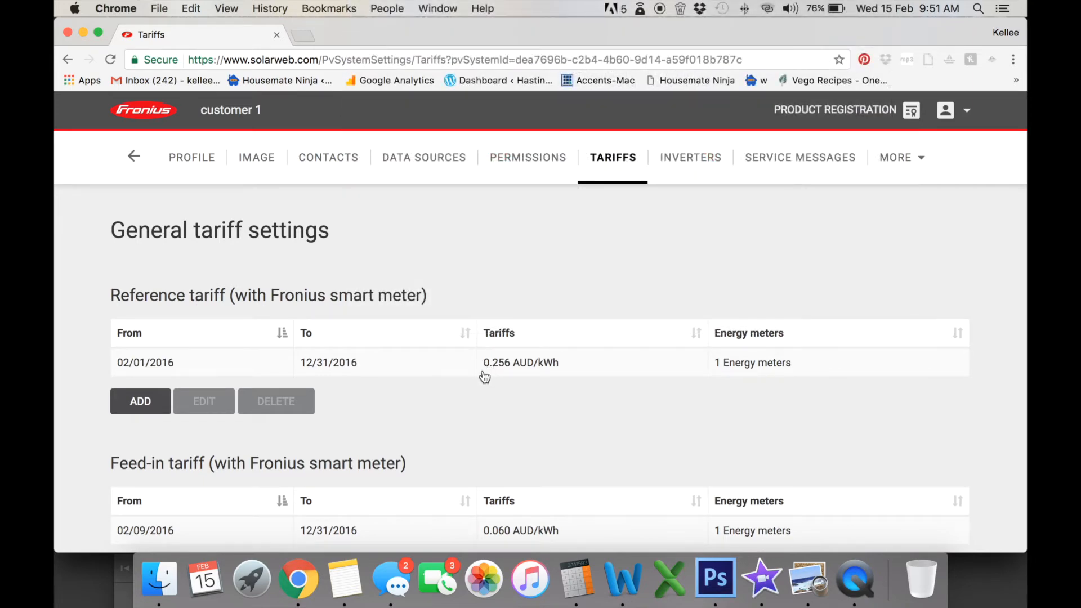
pyautogui.moveTo(500, 378)
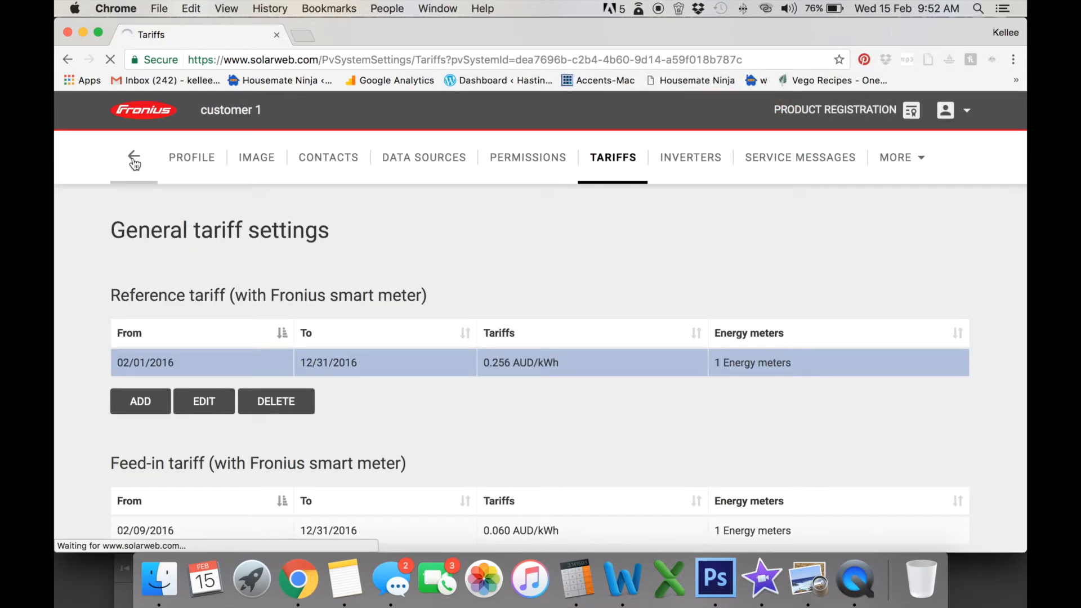
pyautogui.click(134, 157)
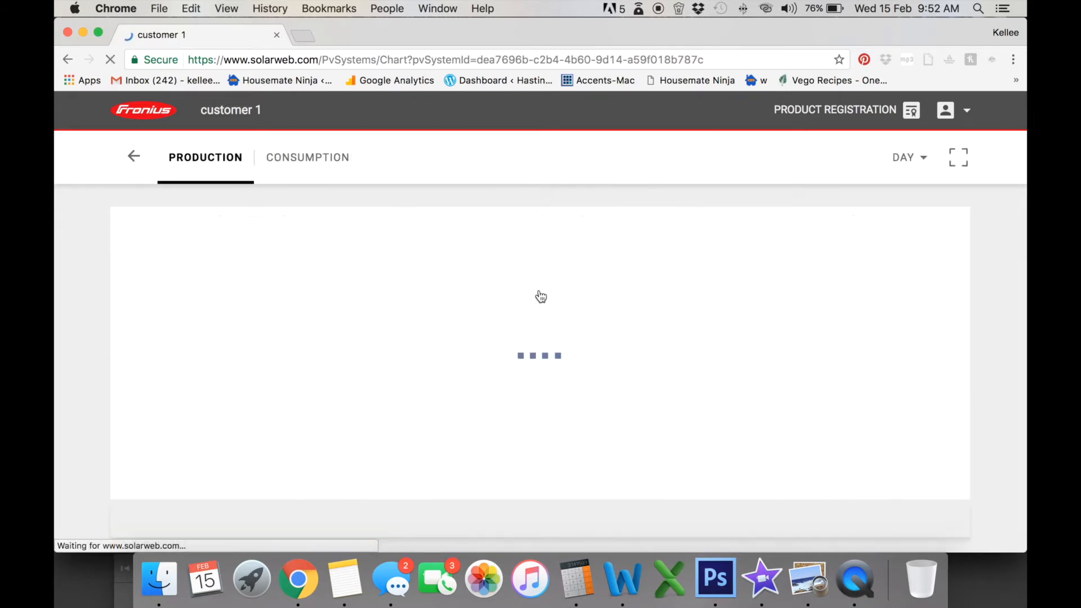
pyautogui.click(909, 157)
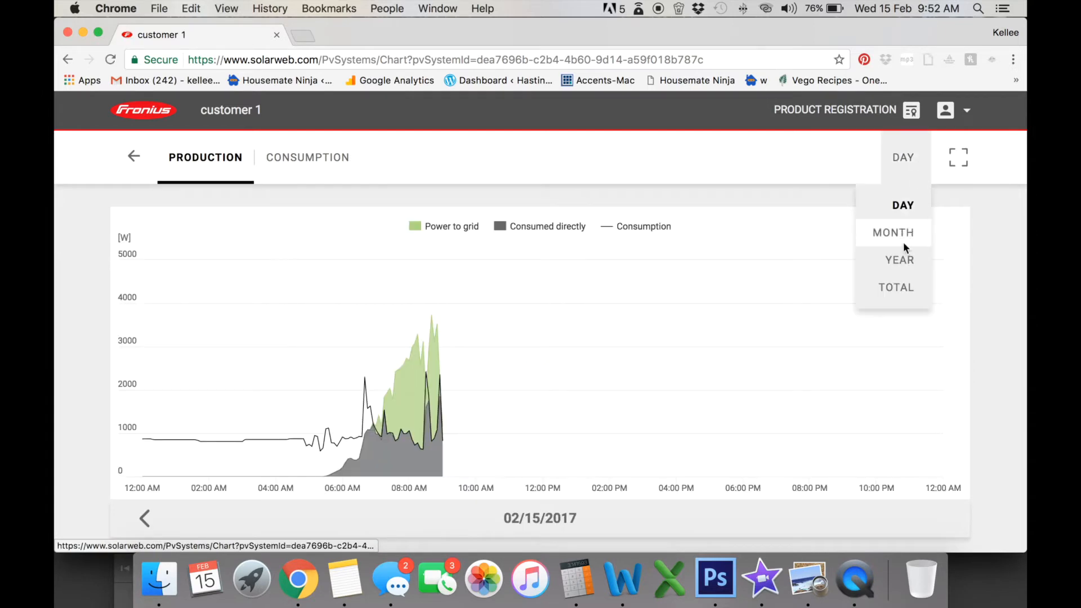
pyautogui.click(898, 260)
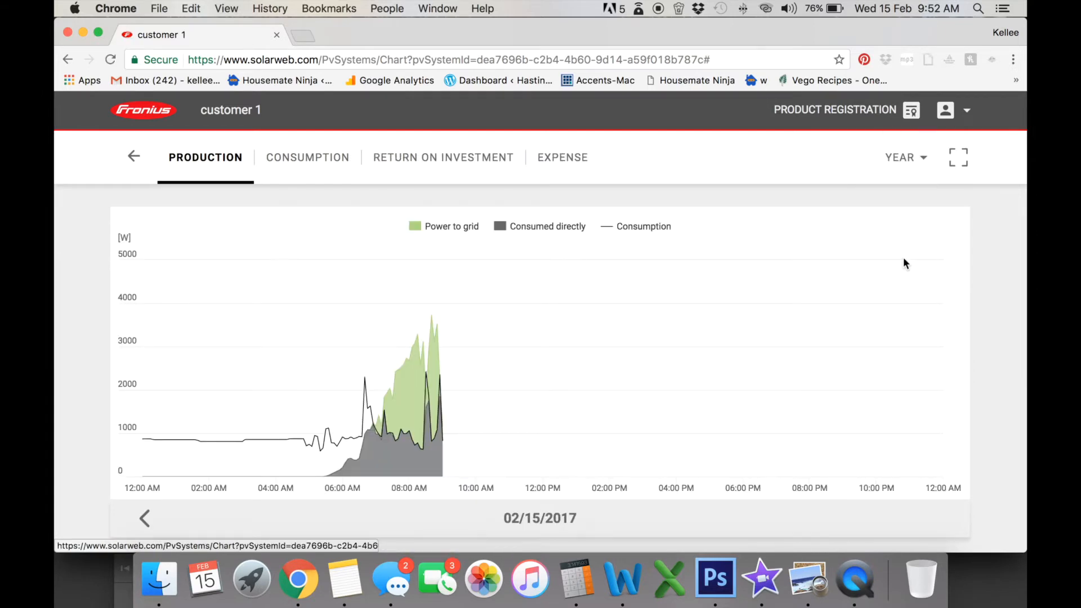
pyautogui.click(904, 158)
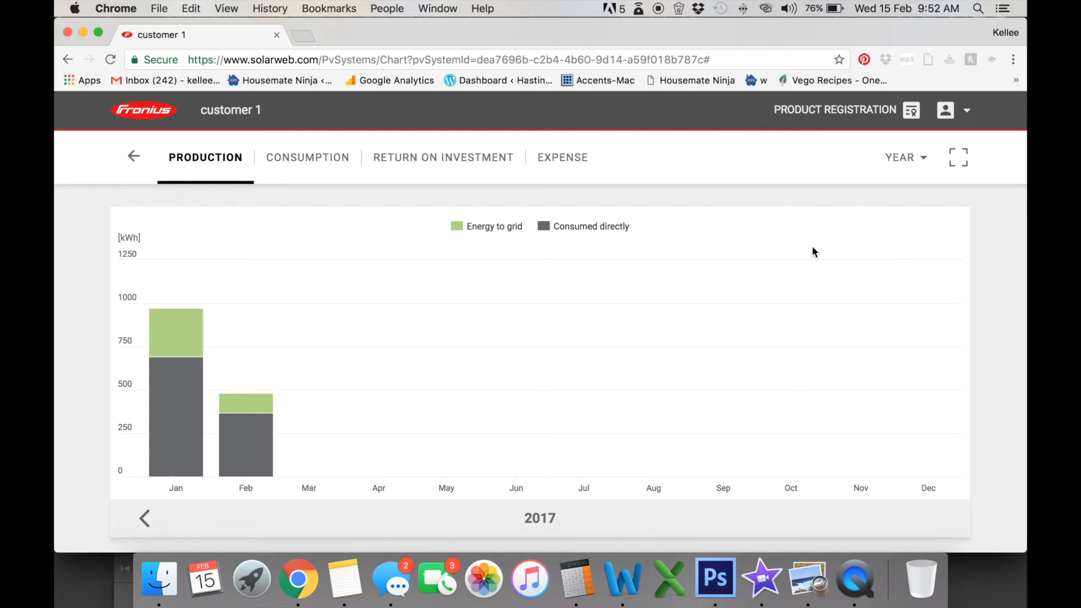
pyautogui.moveTo(146, 518)
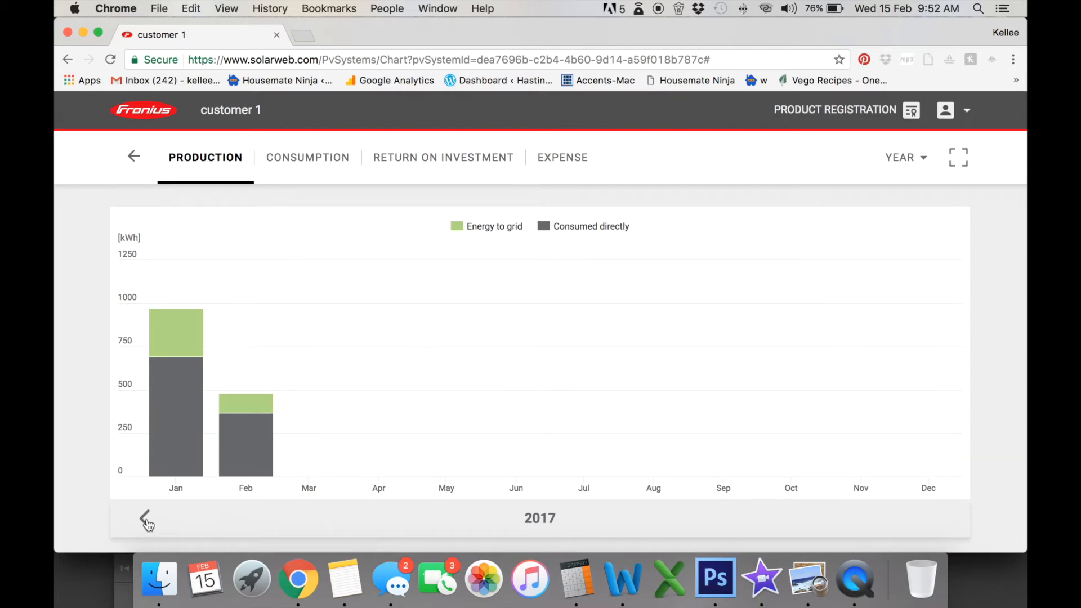
pyautogui.click(145, 518)
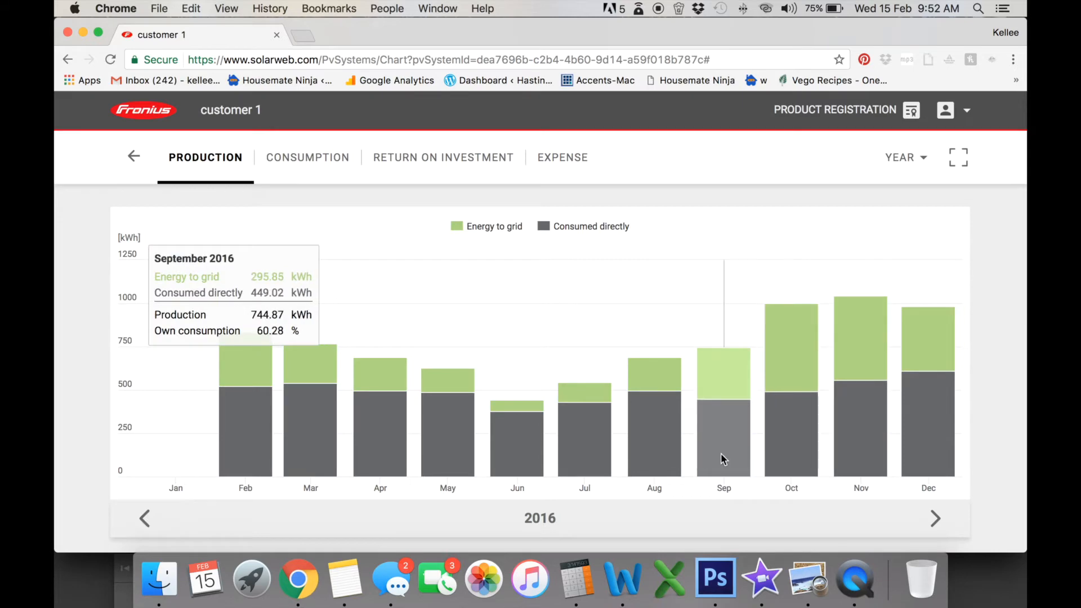
pyautogui.moveTo(722, 377)
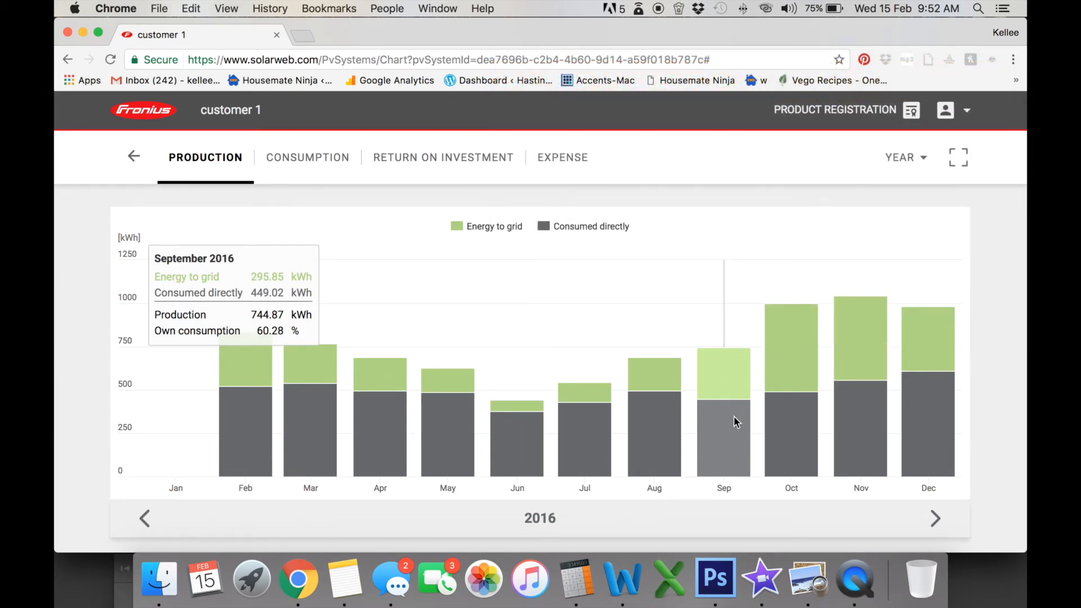
pyautogui.moveTo(731, 426)
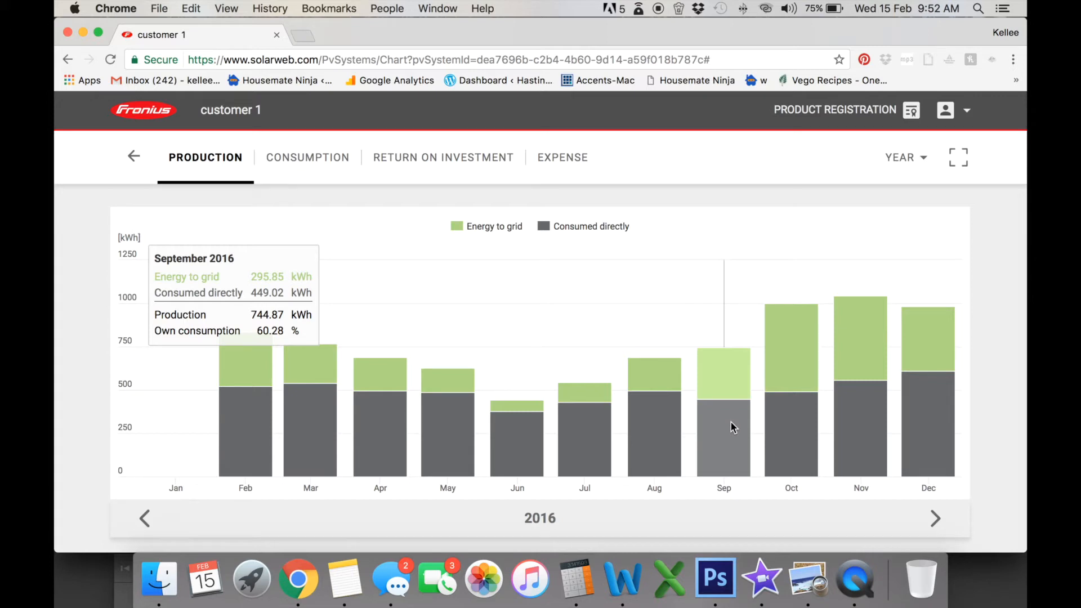
pyautogui.moveTo(813, 413)
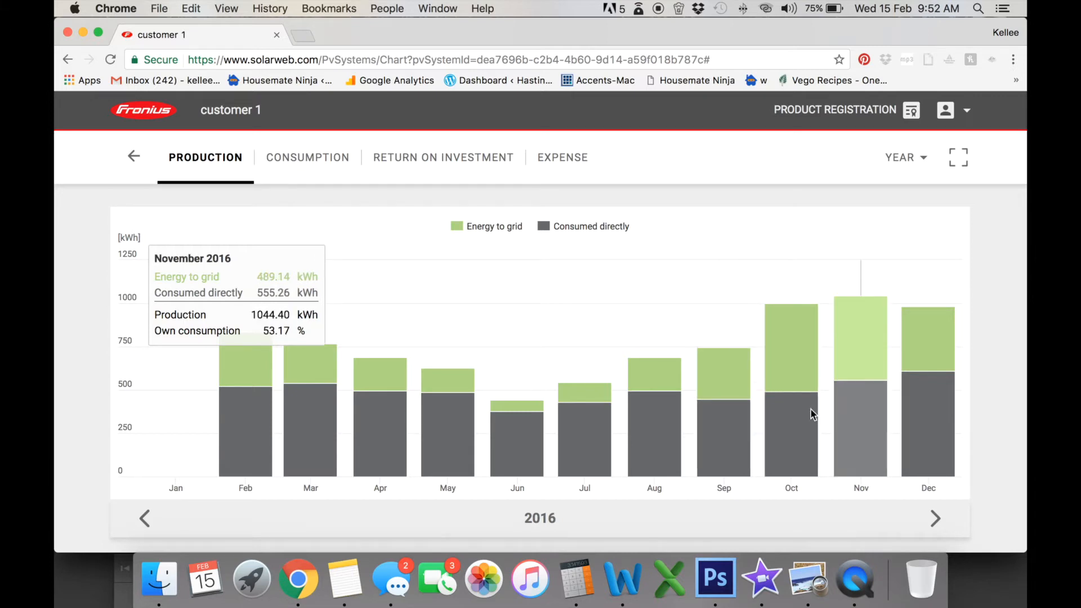
pyautogui.moveTo(790, 439)
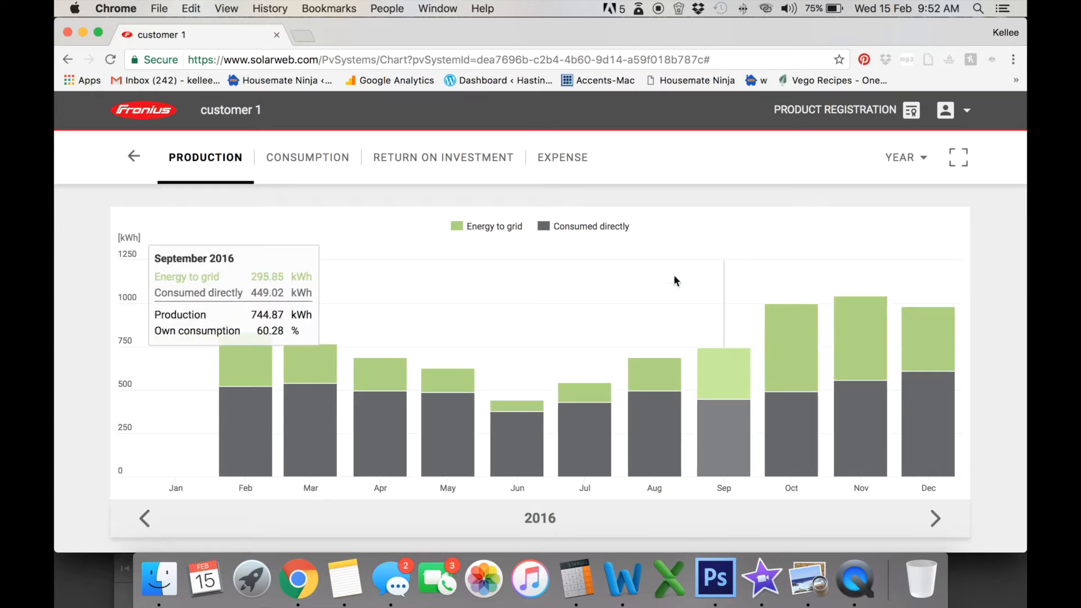
# Show the 2016 monthly Return on Investment chart with yield and savings in AUD.
pyautogui.click(442, 158)
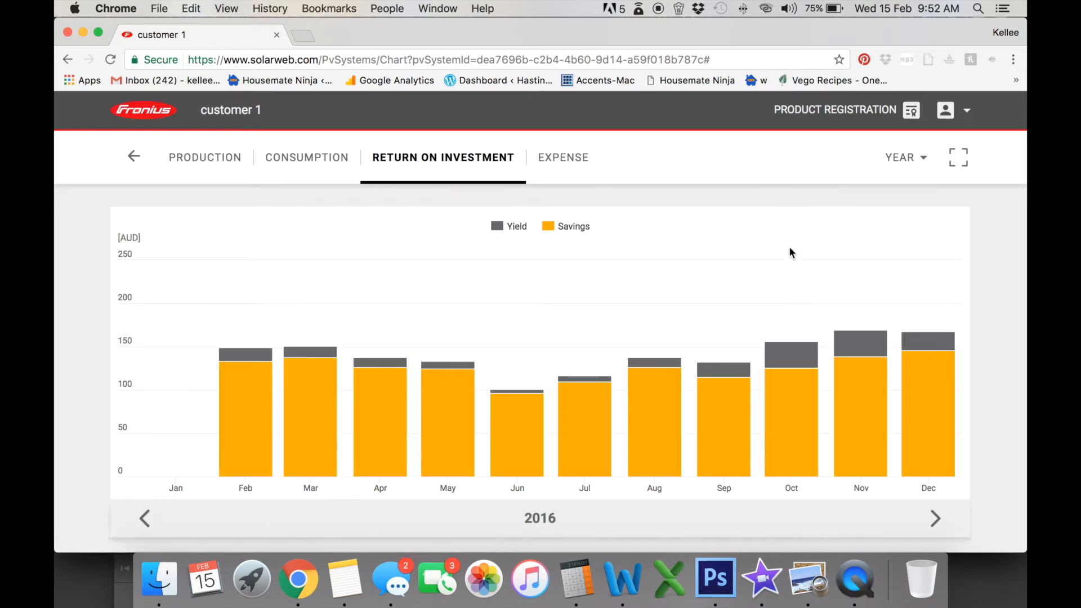
pyautogui.moveTo(723, 416)
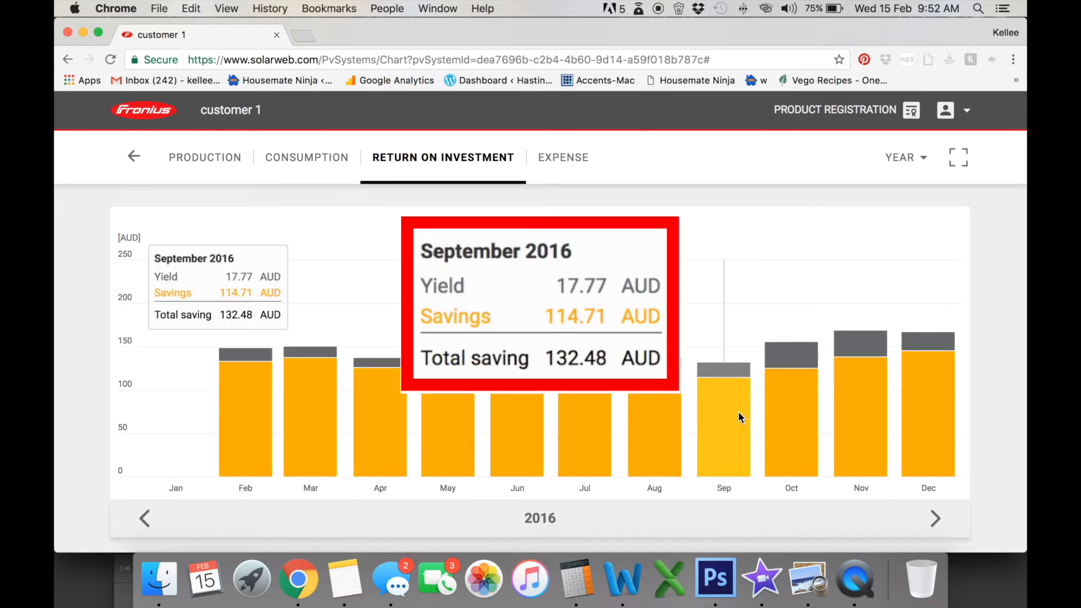
pyautogui.moveTo(723, 419)
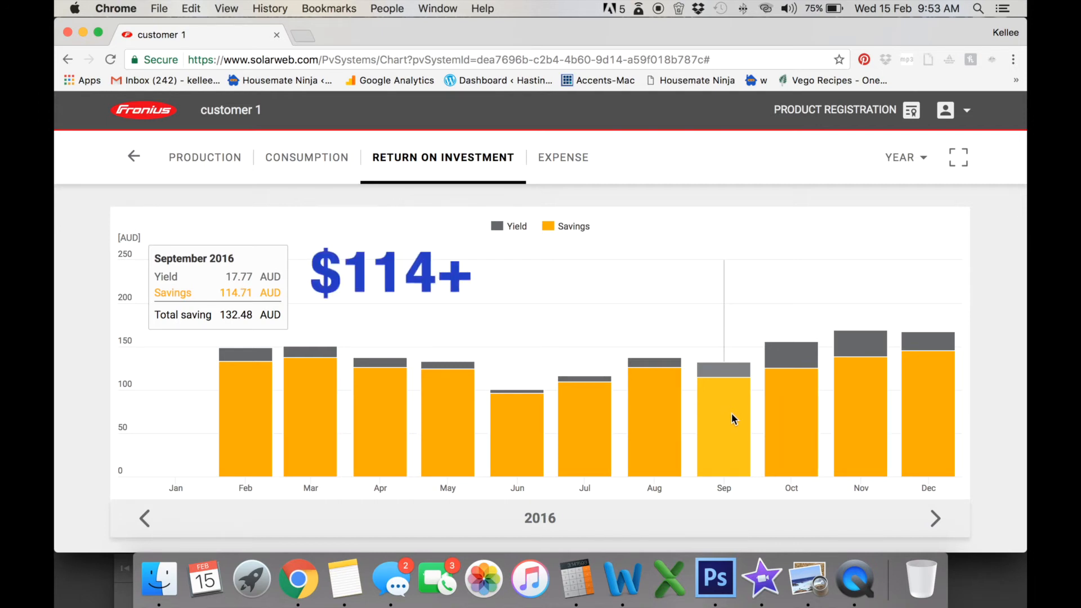
pyautogui.moveTo(860, 408)
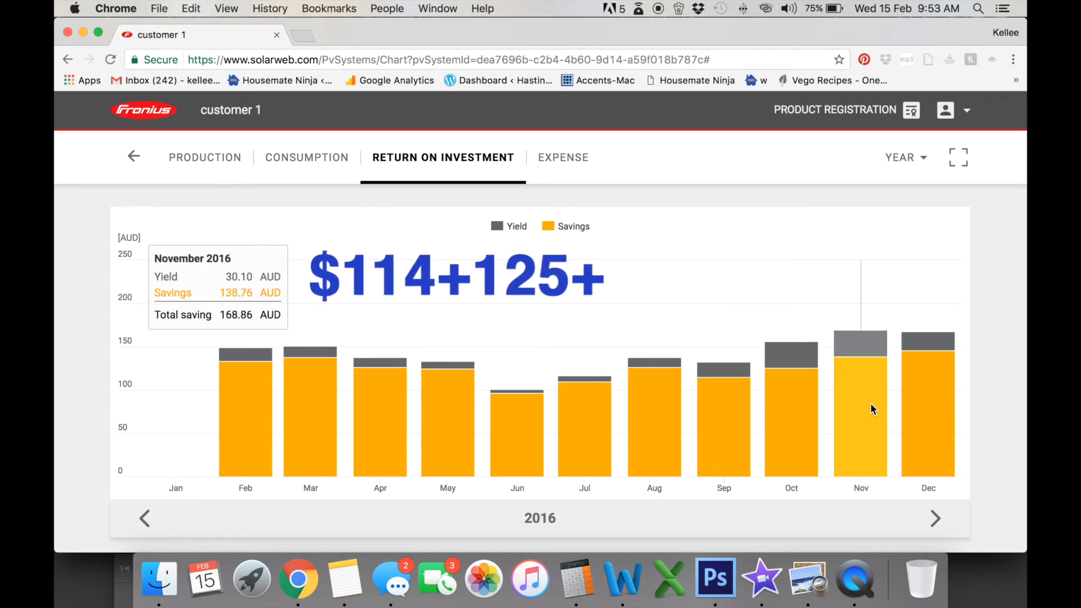
pyautogui.moveTo(927, 407)
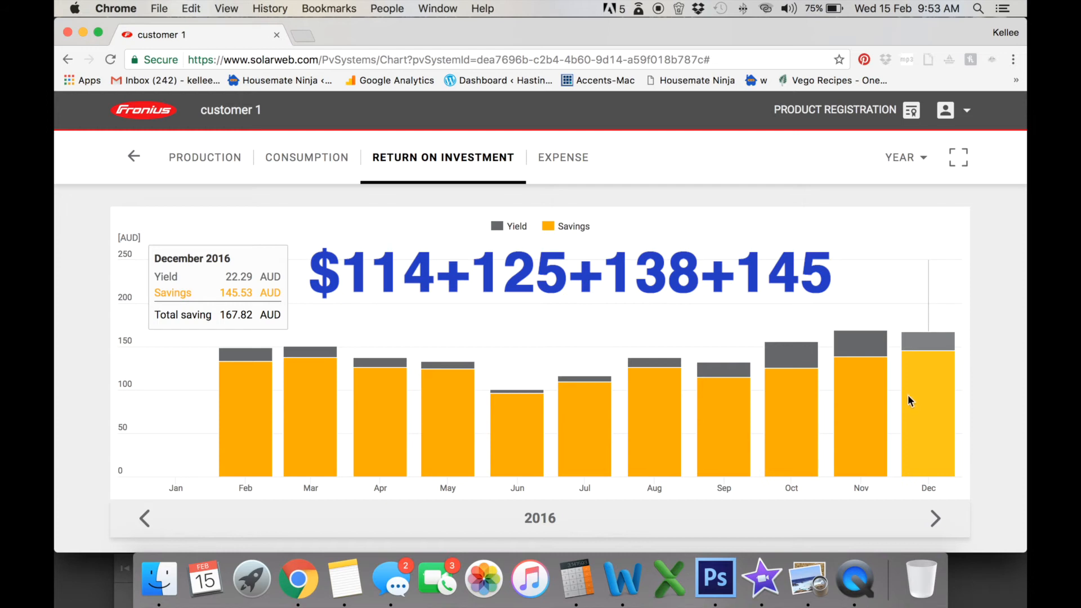
pyautogui.moveTo(790, 382)
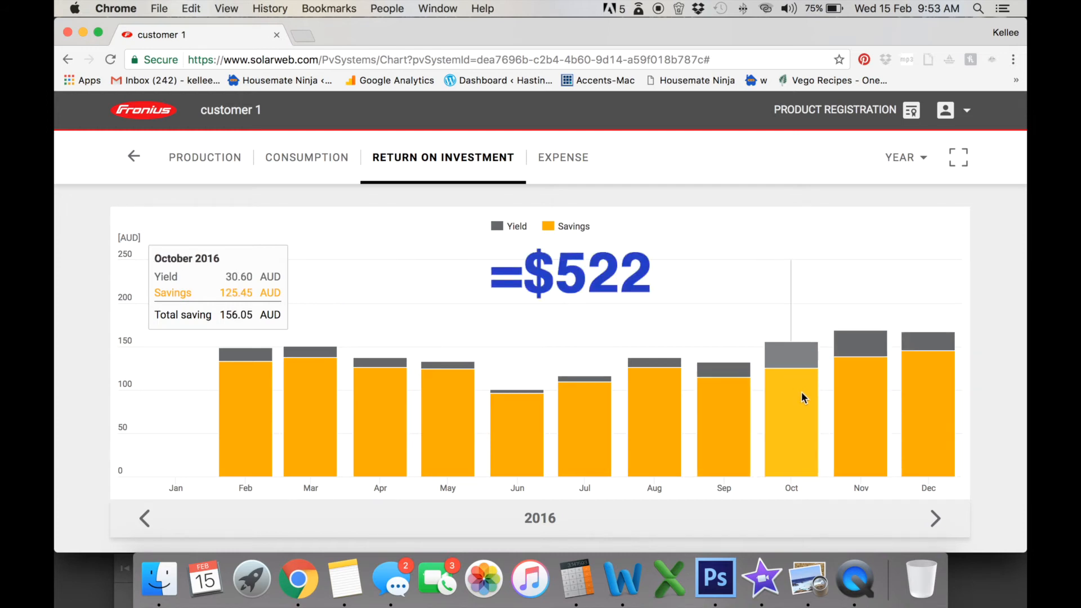
pyautogui.moveTo(860, 412)
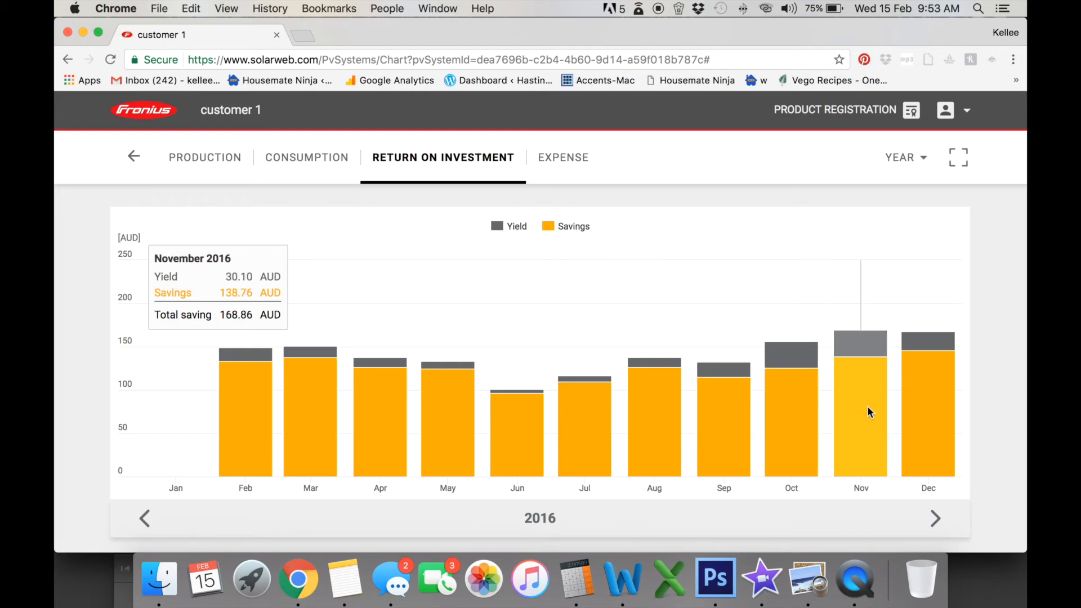
pyautogui.moveTo(928, 406)
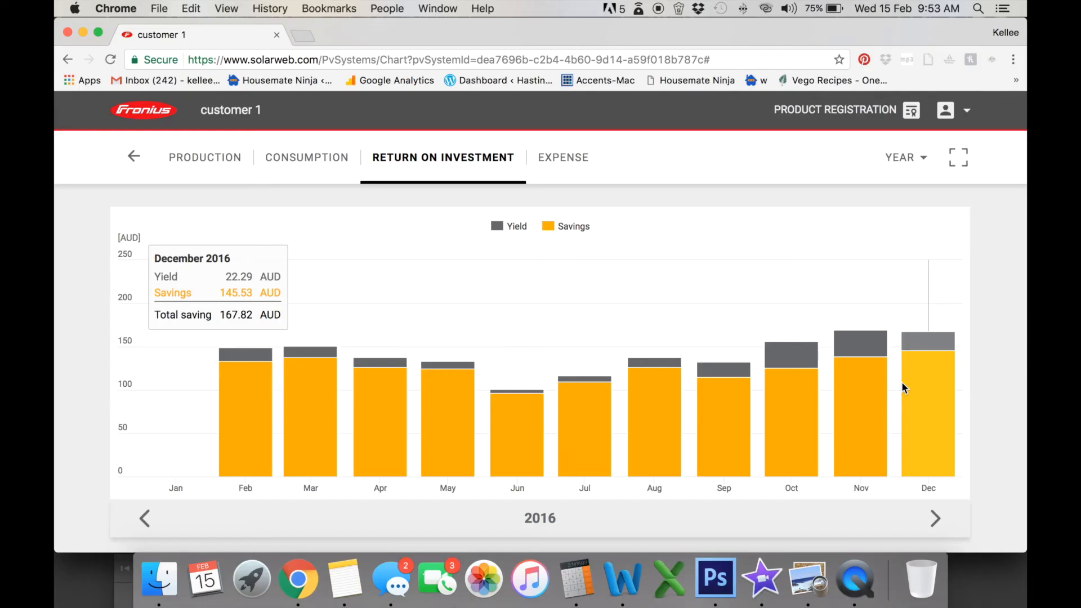
pyautogui.moveTo(790, 396)
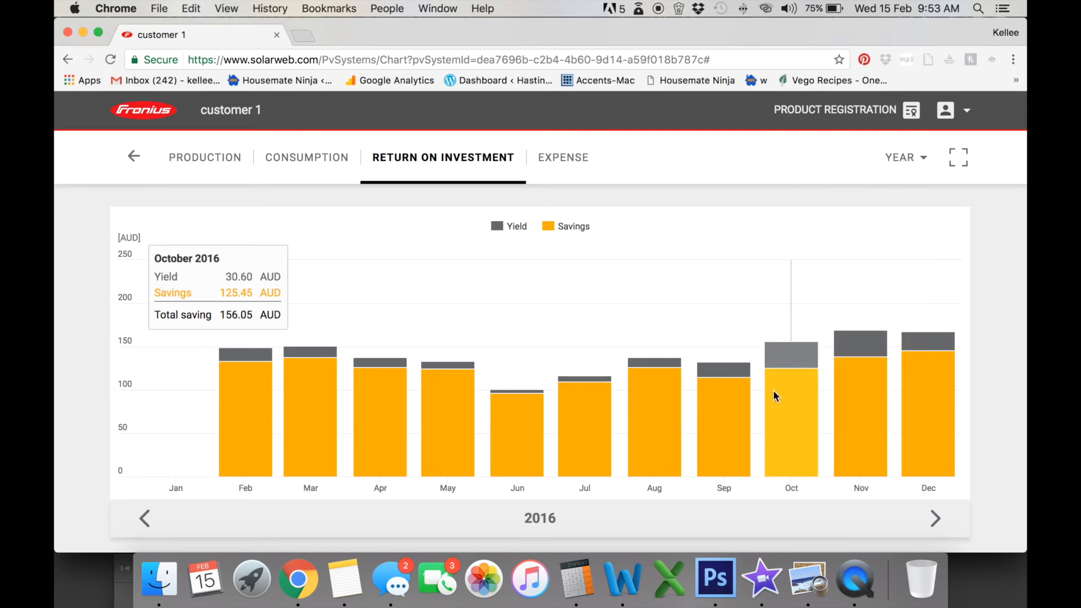
pyautogui.moveTo(653, 399)
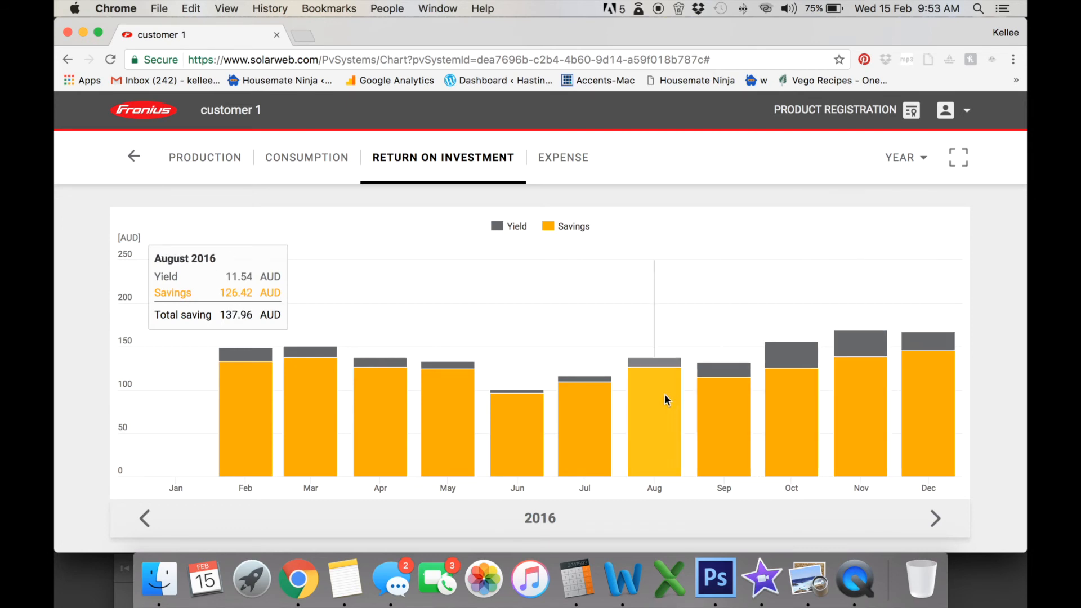
pyautogui.moveTo(919, 235)
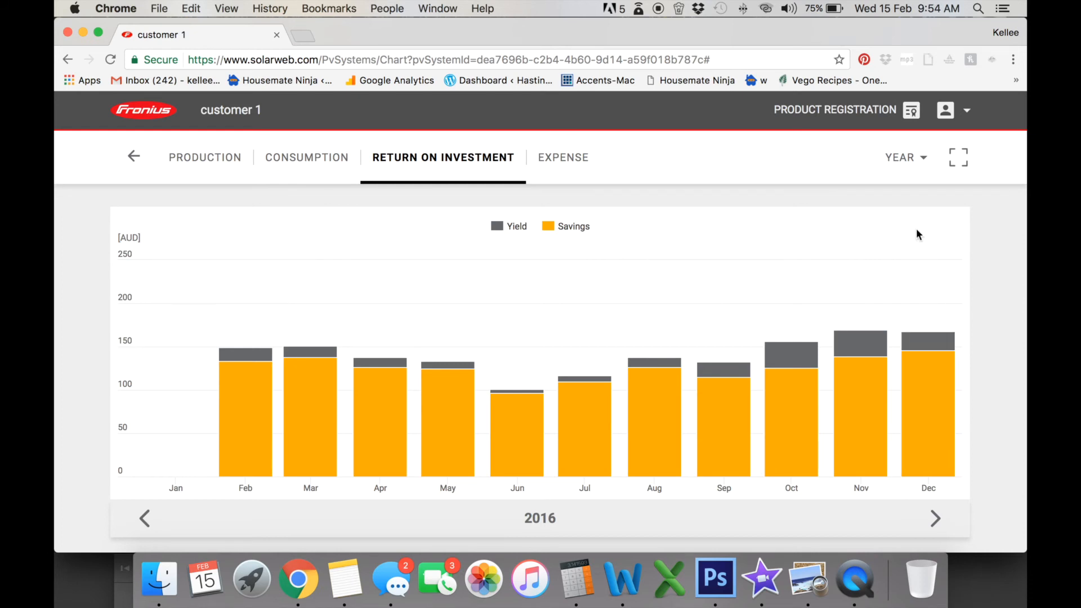
# Switch the chart span from YEAR to TOTAL to see 2016's 1552.02 AUD saving, then return to production totals.
pyautogui.click(904, 157)
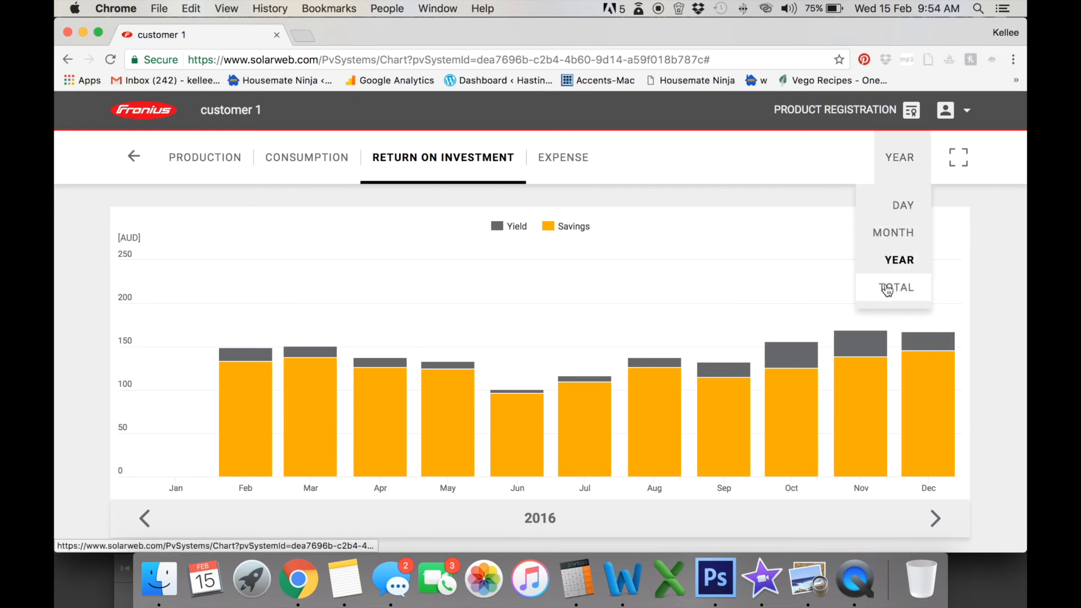
pyautogui.click(897, 287)
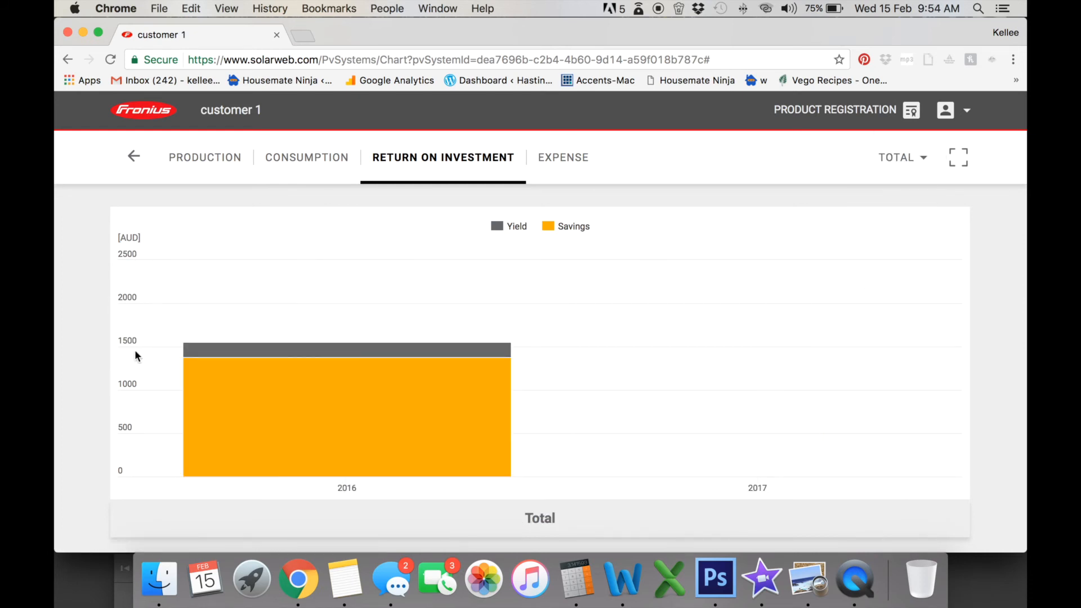
pyautogui.moveTo(331, 407)
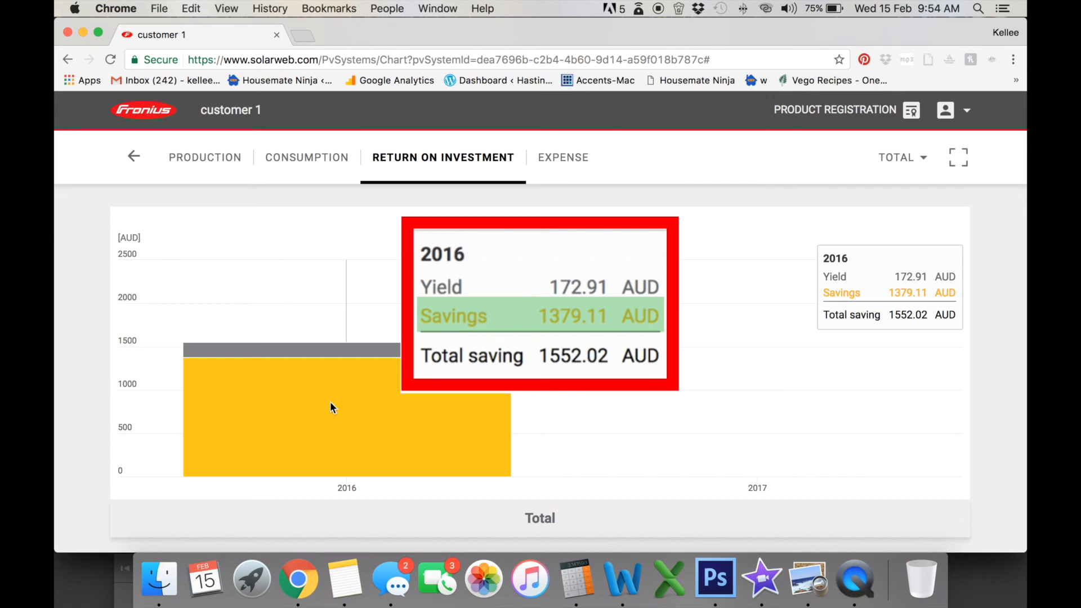
pyautogui.click(306, 157)
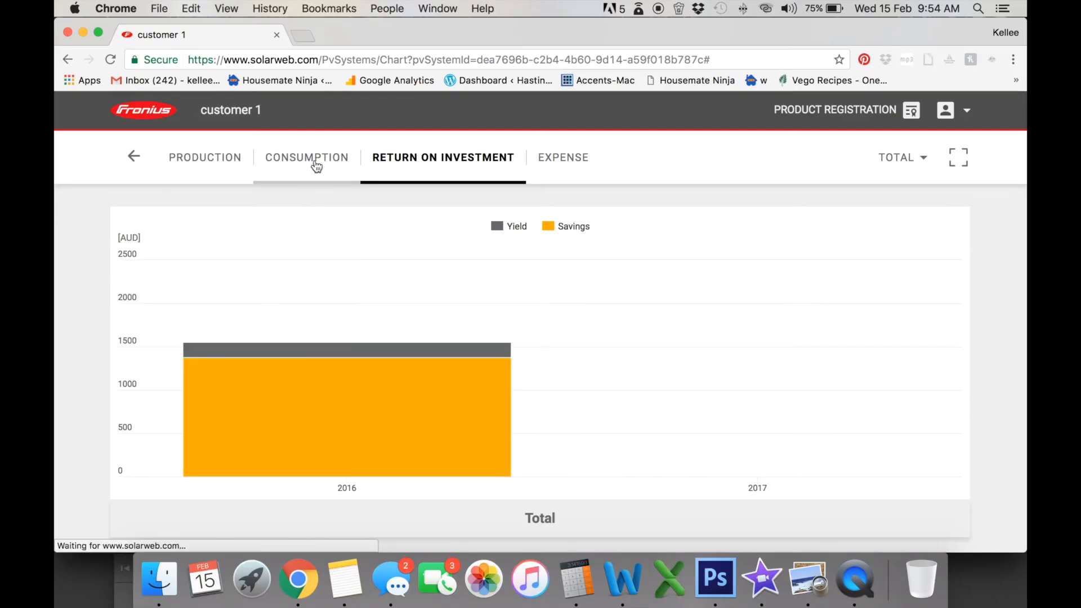
pyautogui.click(205, 158)
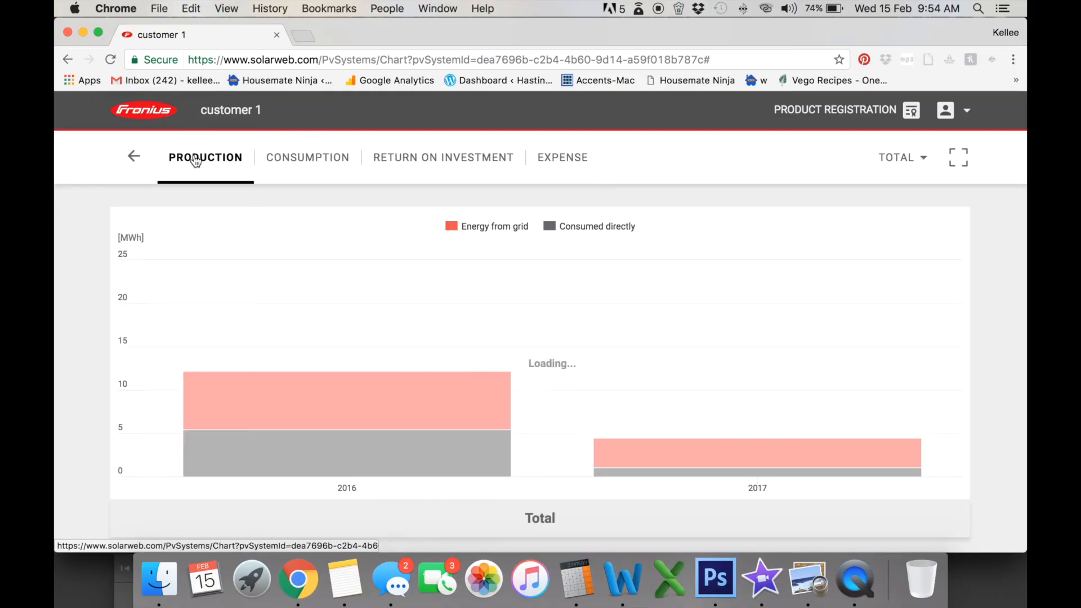